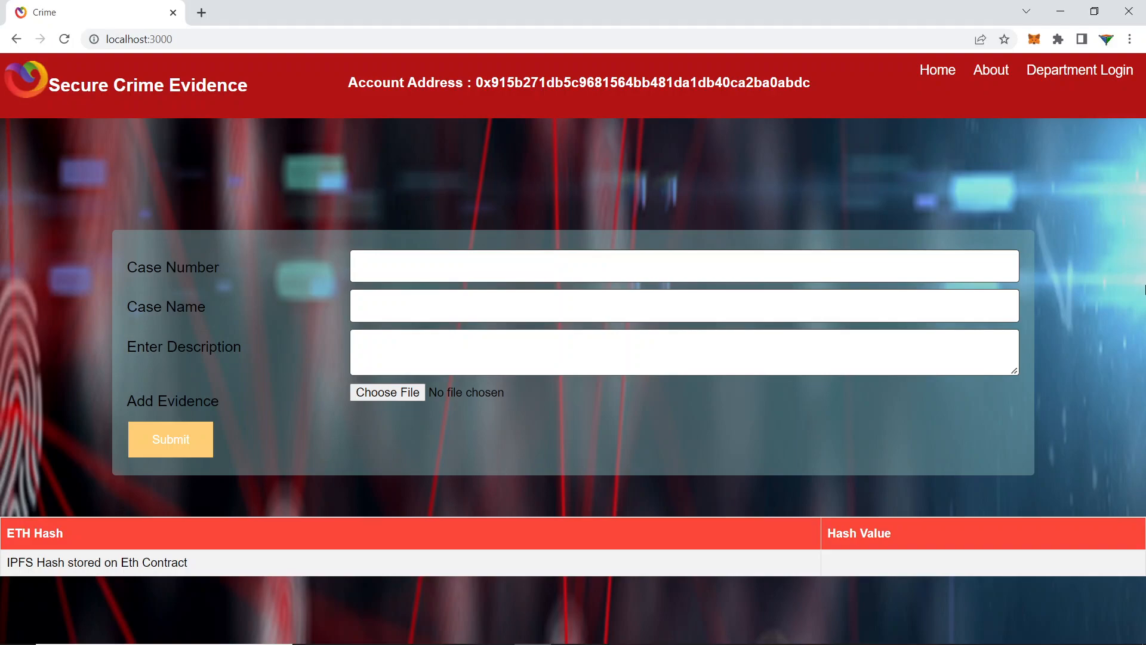
pyautogui.moveTo(782, 112)
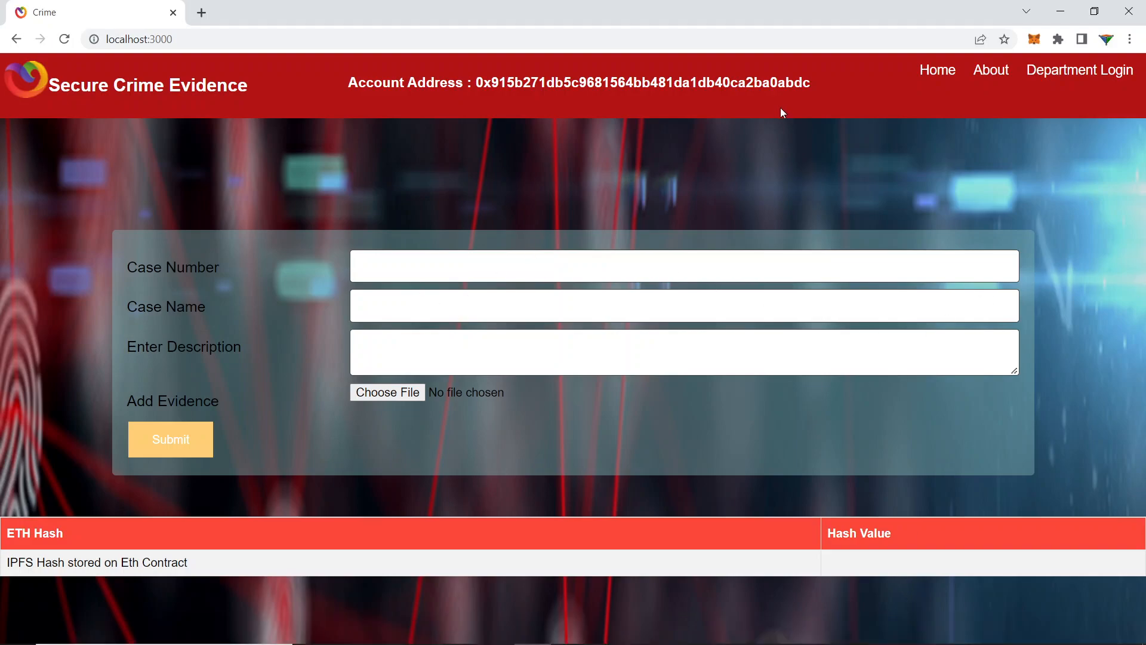
pyautogui.moveTo(1127, 22)
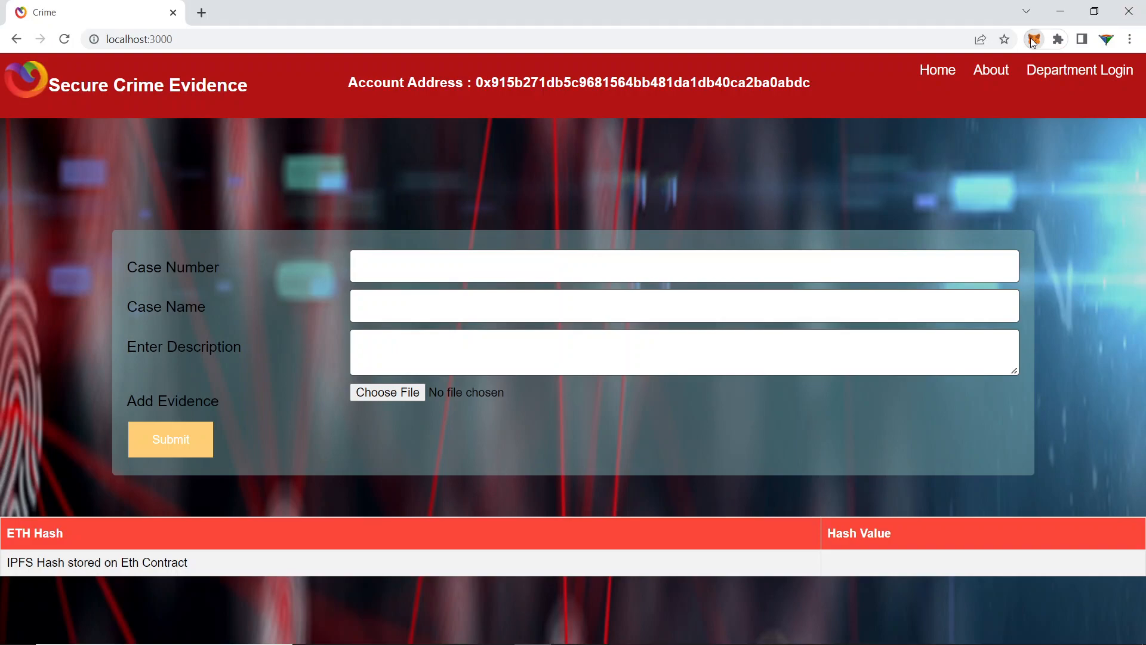
# Step: Run truffle migrate --reset in Git Bash to redeploy the smart contracts
pyautogui.click(1034, 38)
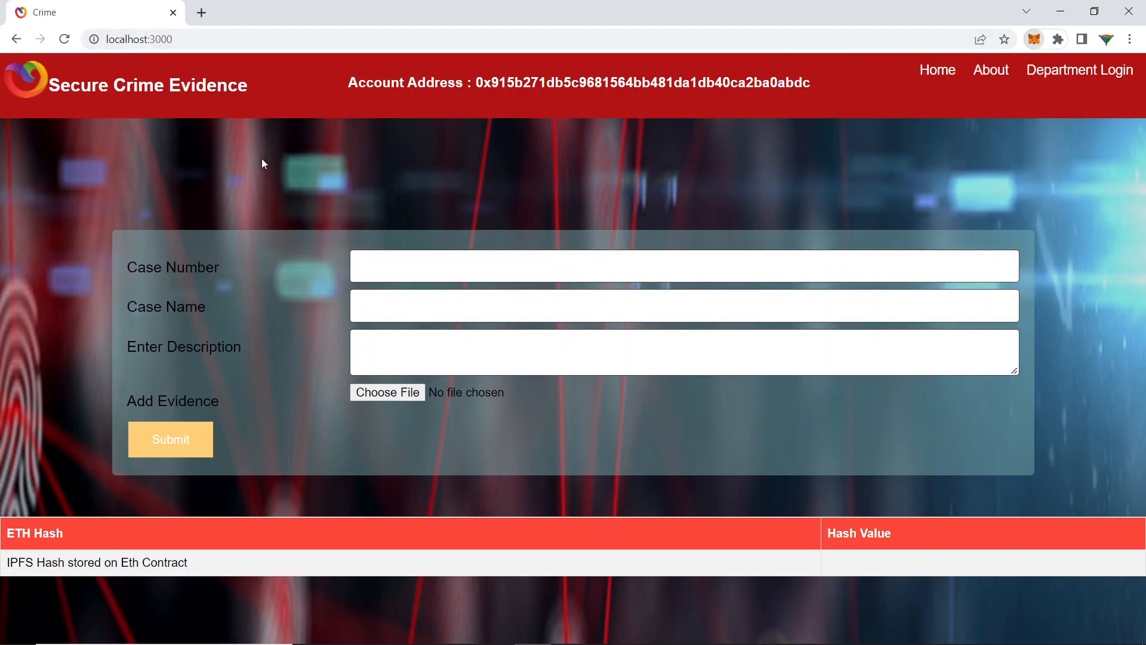
pyautogui.moveTo(315, 173)
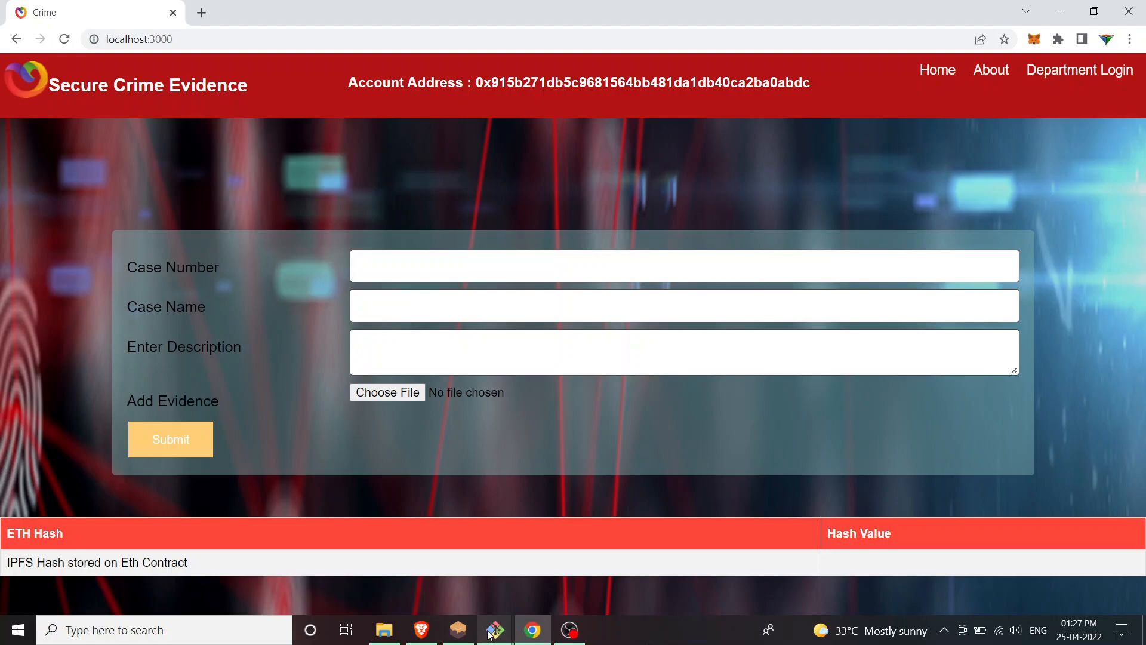
pyautogui.click(494, 631)
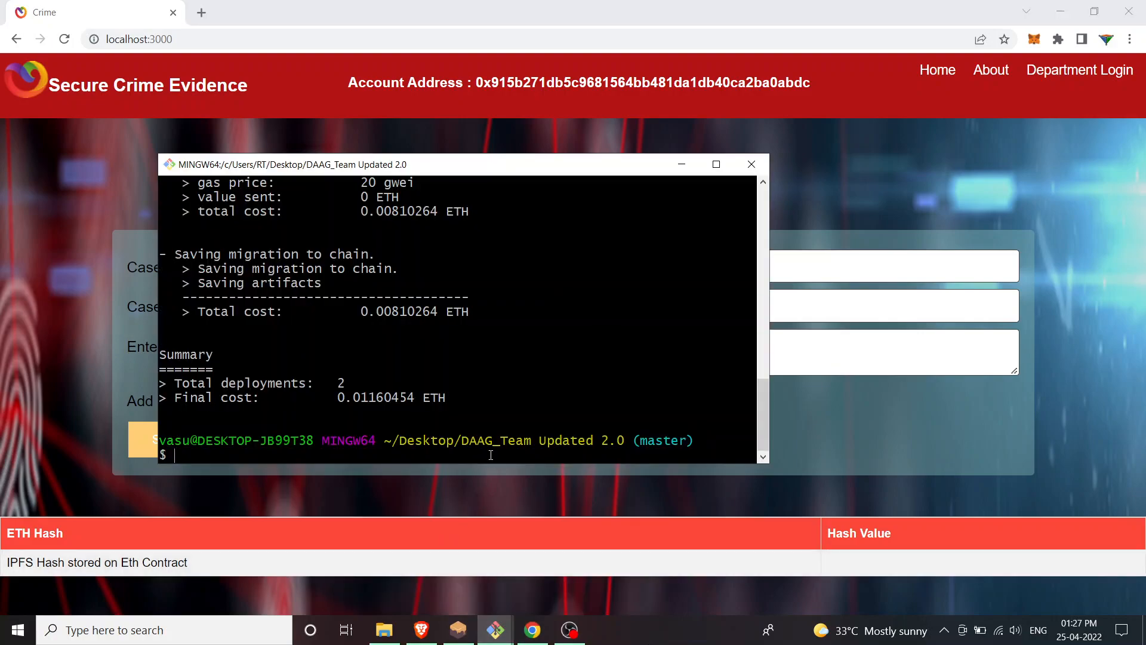
pyautogui.write('truffle migrate --reset')
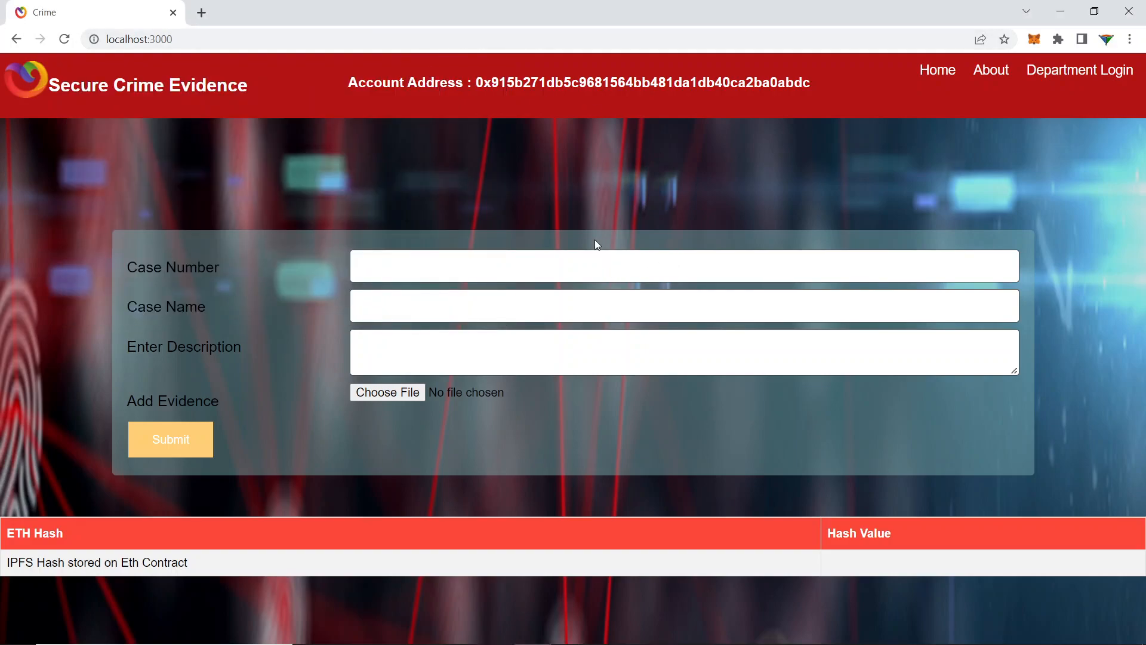
pyautogui.moveTo(537, 189)
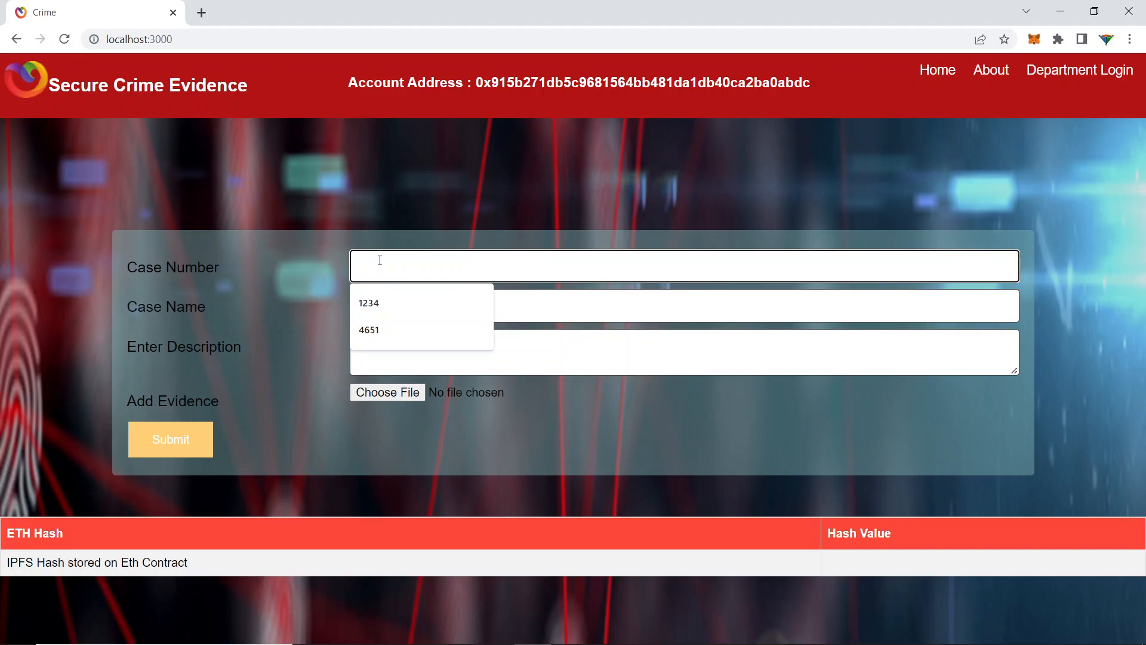
# Step: Enter case number 12345 and case name 'Sample case Name'
pyautogui.write('12345')
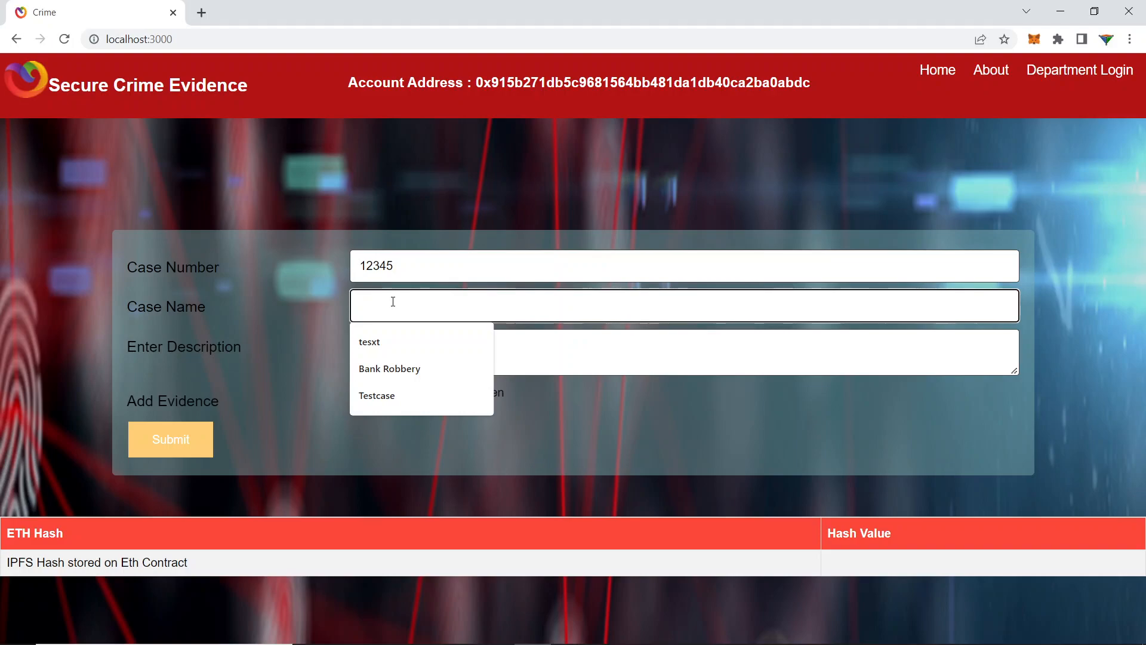
pyautogui.write('Sampl')
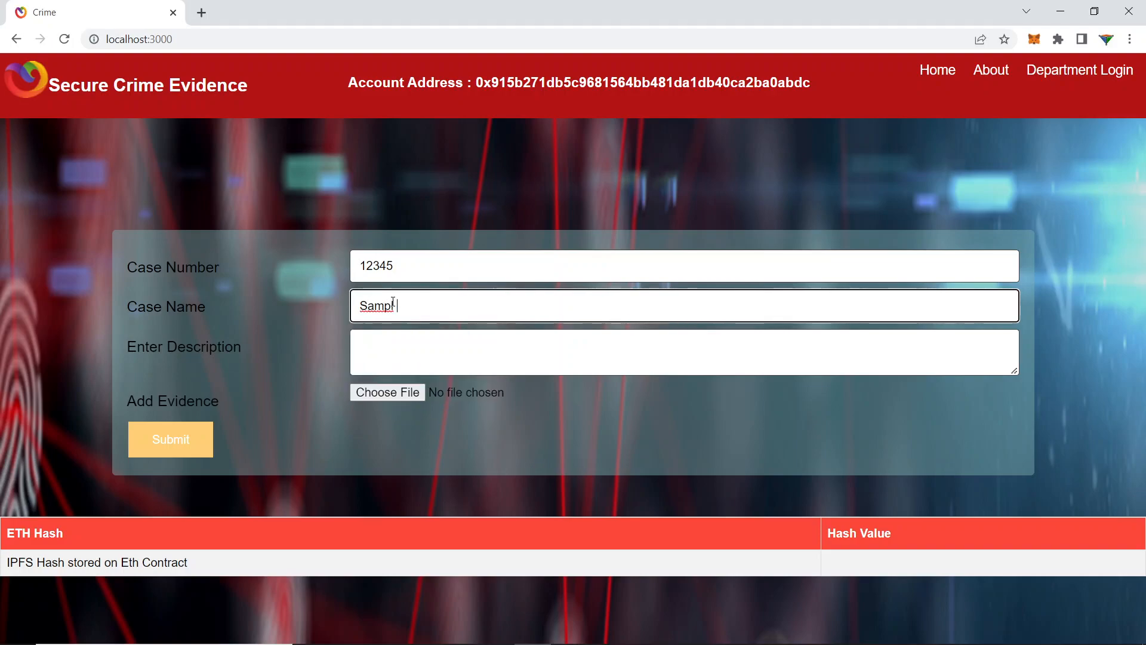
pyautogui.write('e ca')
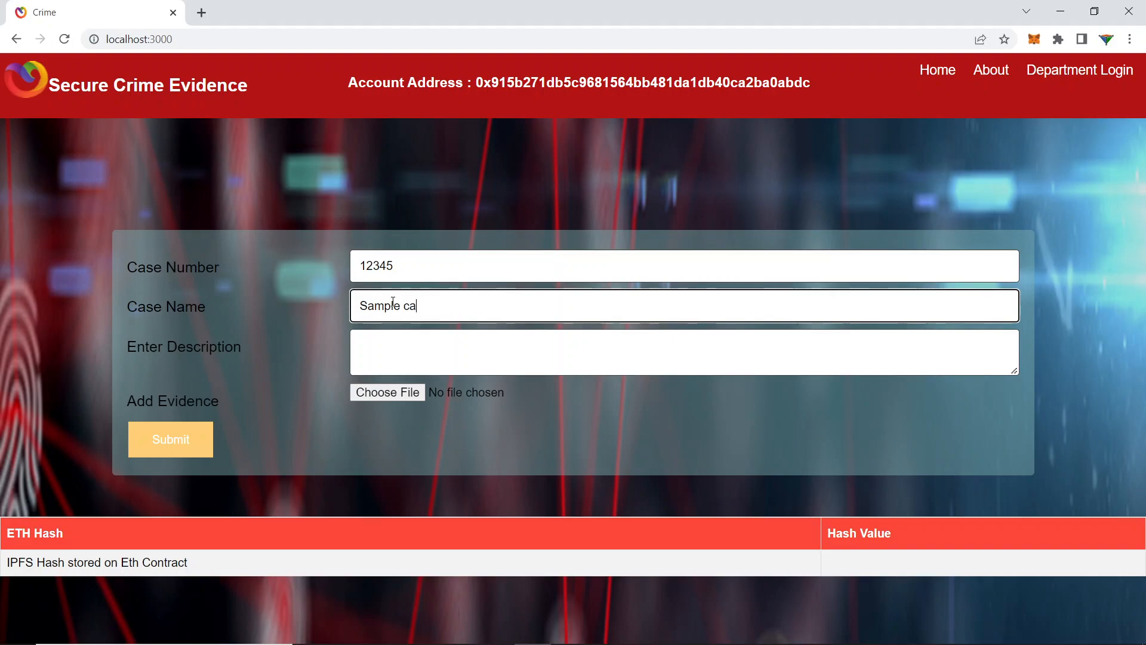
pyautogui.write('s')
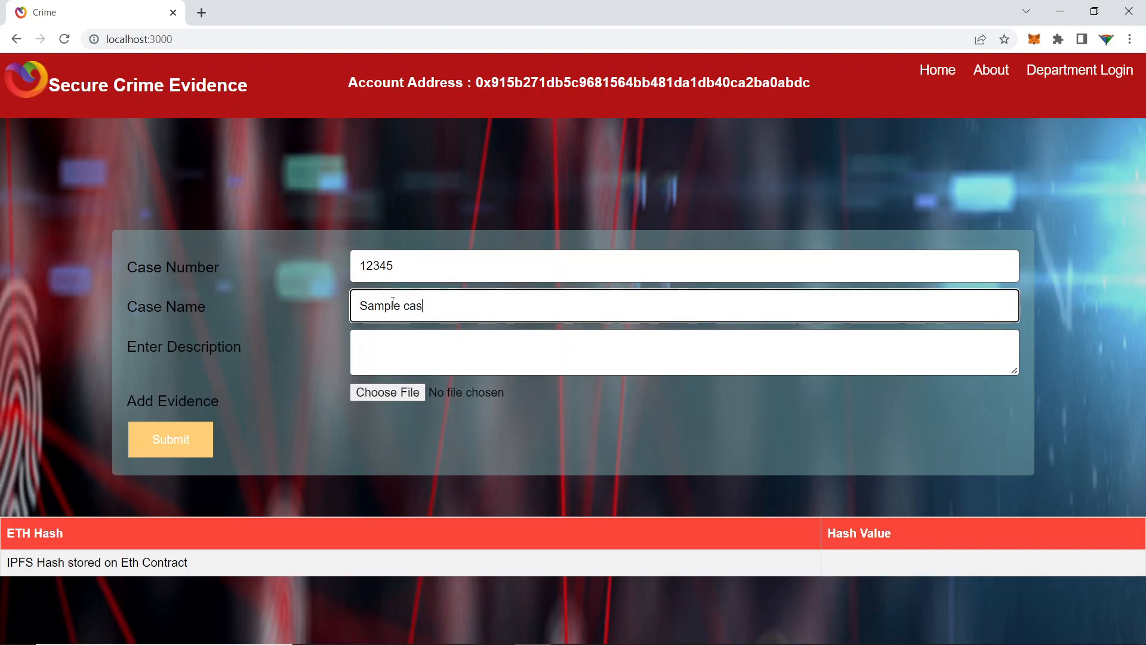
pyautogui.write('e Name')
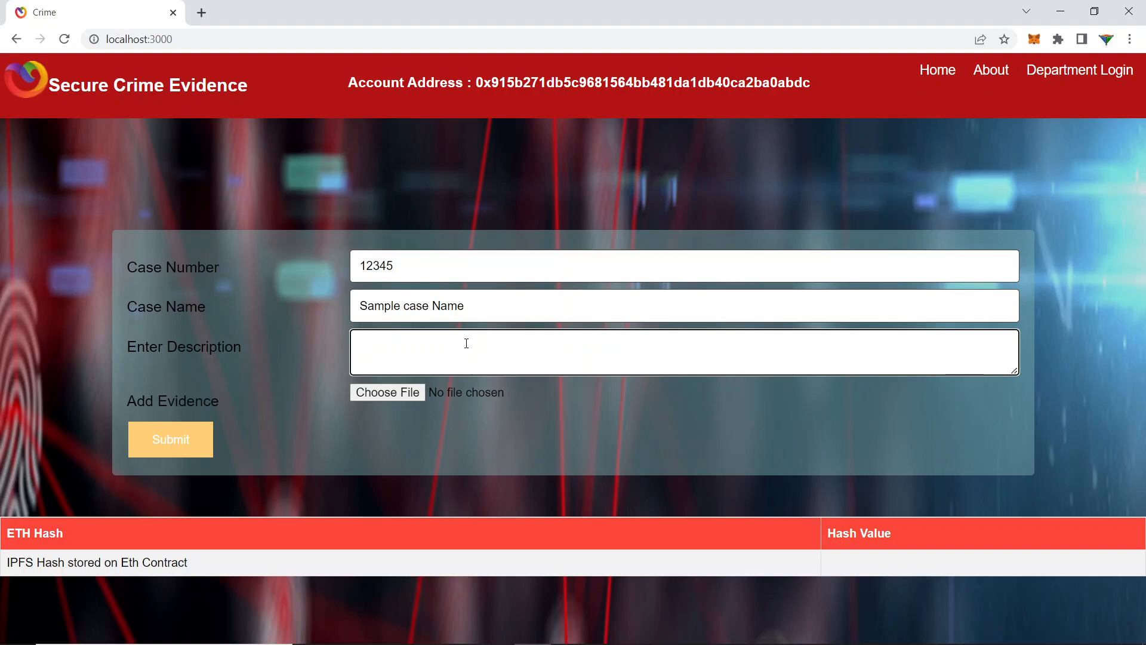
# Step: Enter 'Case desc' as the case description
pyautogui.write('Case')
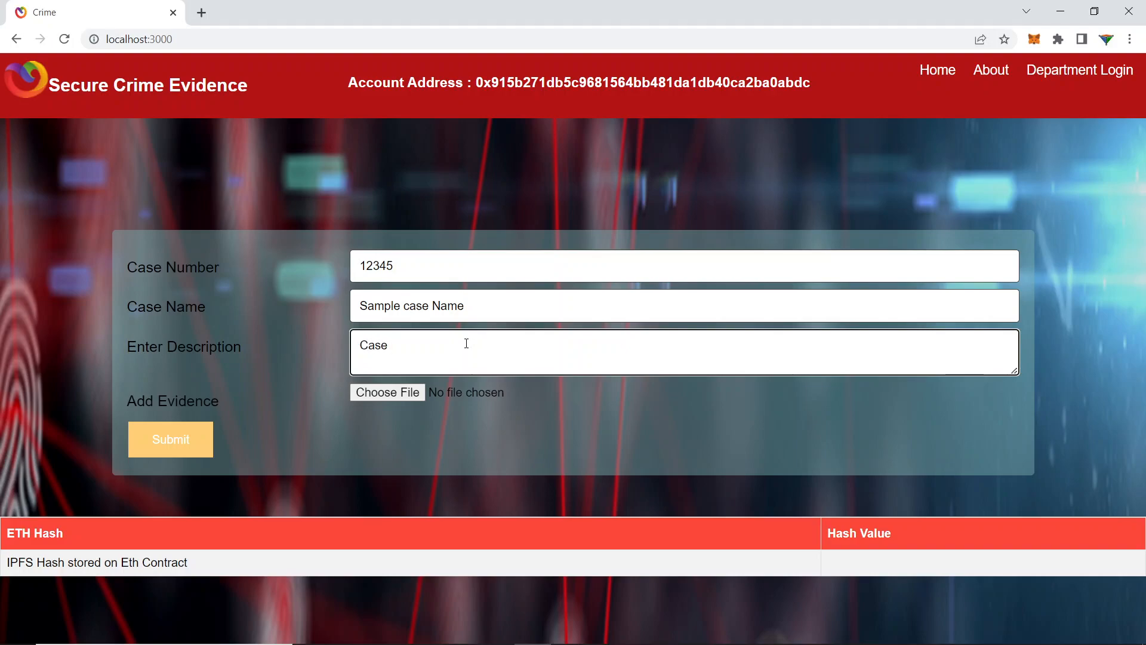
pyautogui.write('desc')
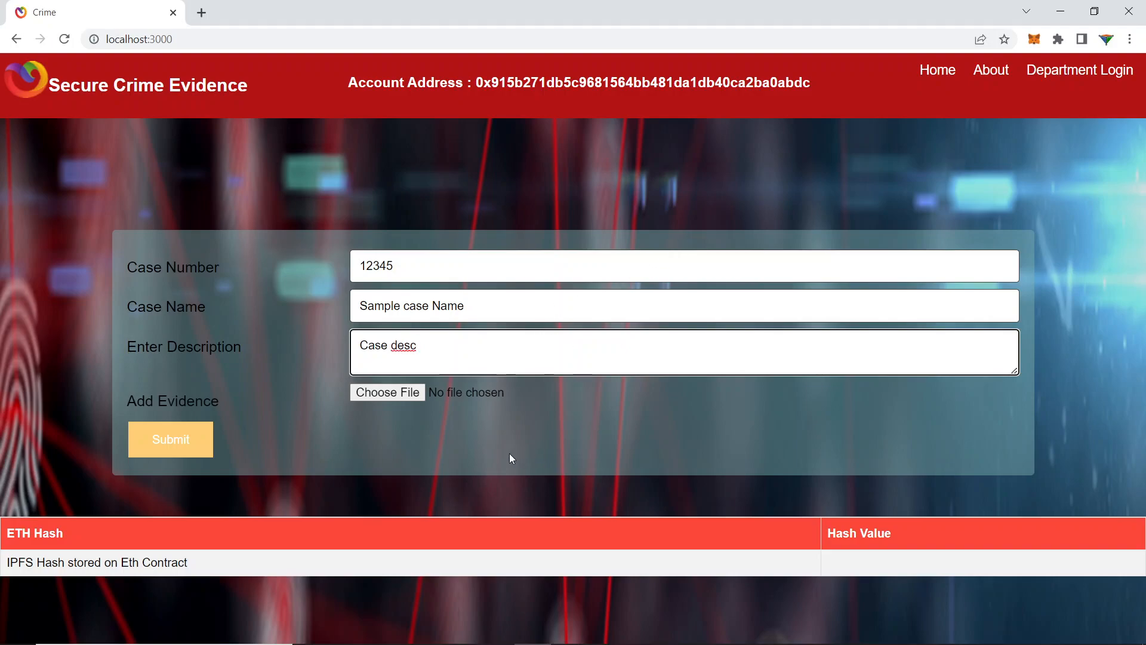
pyautogui.moveTo(471, 423)
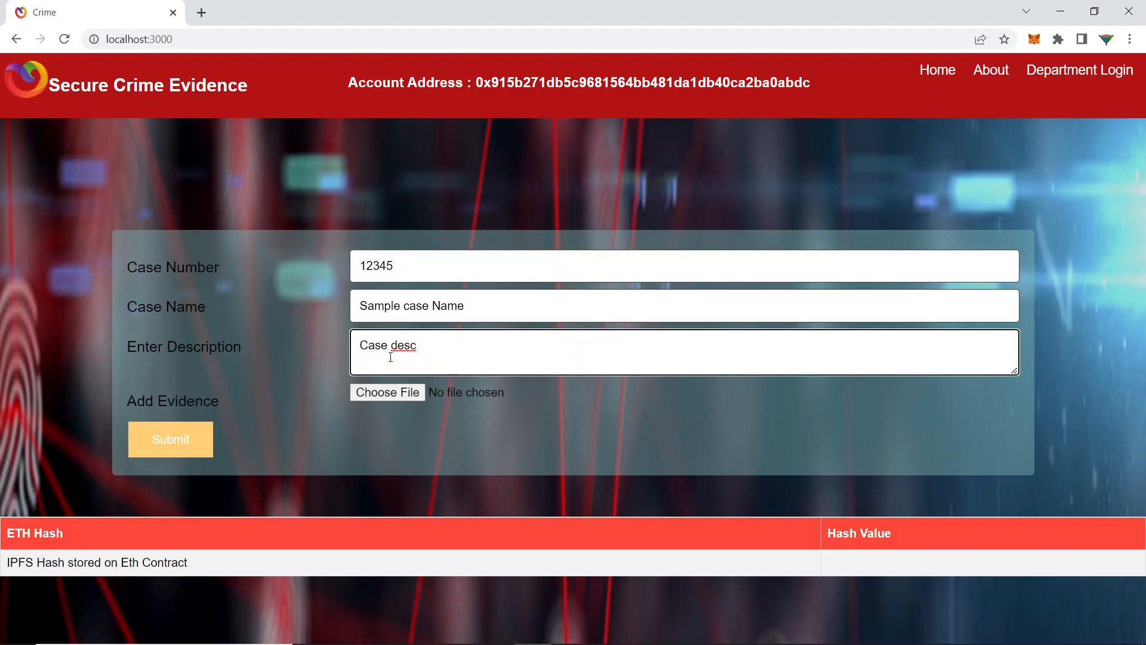
# Step: Attach the PNG 'Copy of Copy of Tutorial Youtube Thumbnail Make Money' from Downloads as evidence
pyautogui.click(387, 392)
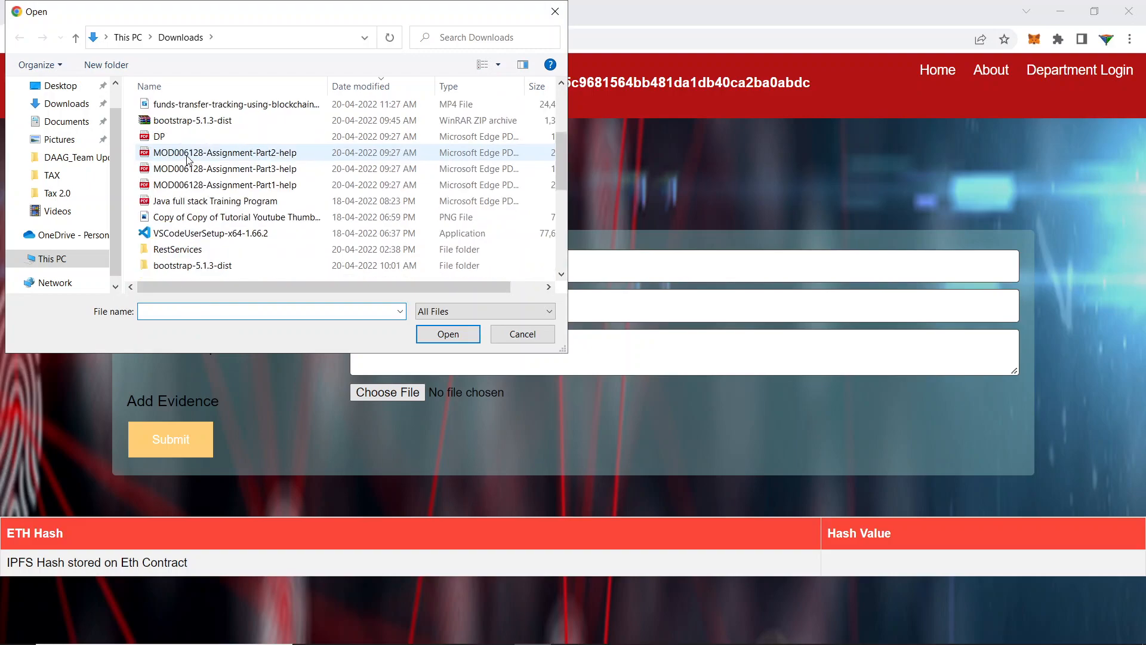
pyautogui.scroll(-3)
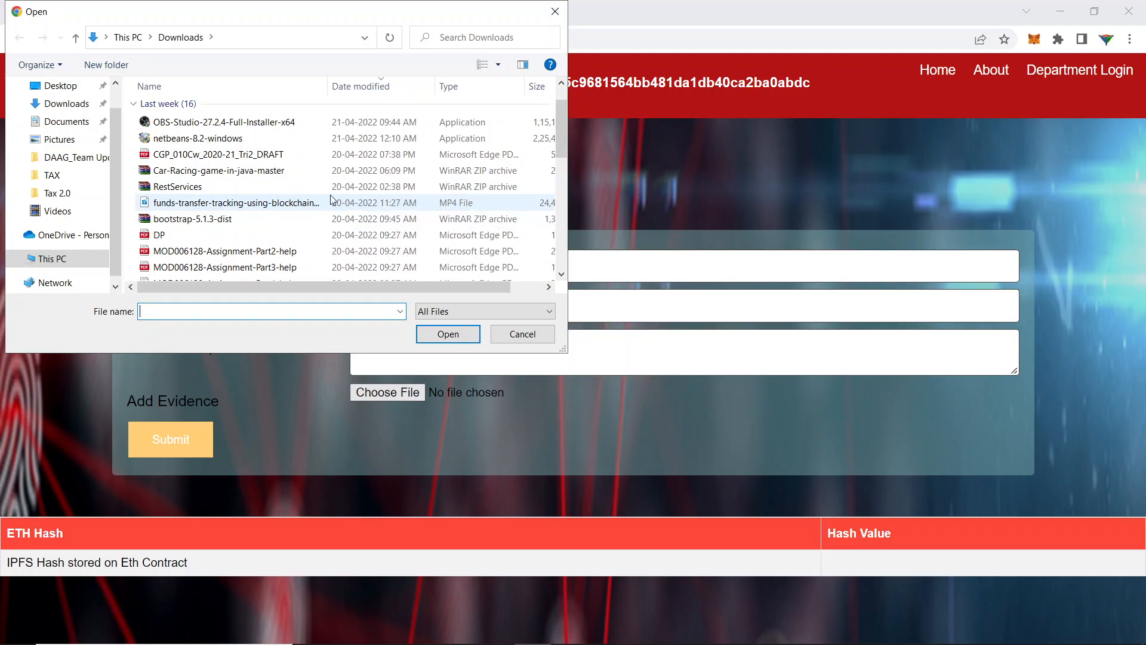
pyautogui.scroll(-3)
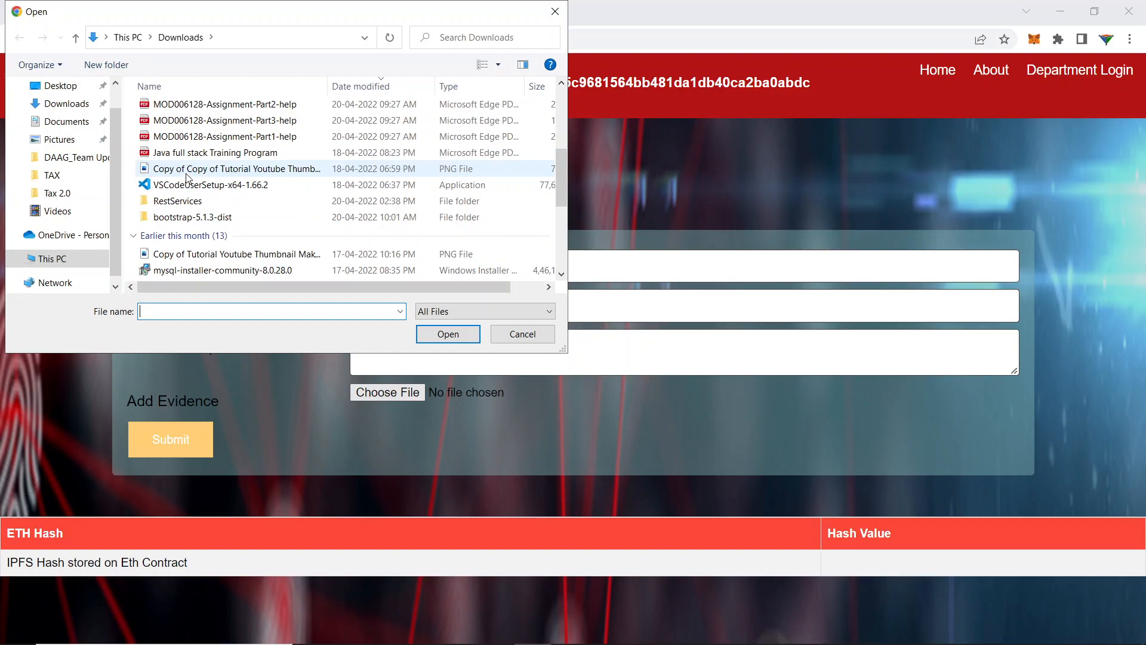
pyautogui.click(236, 169)
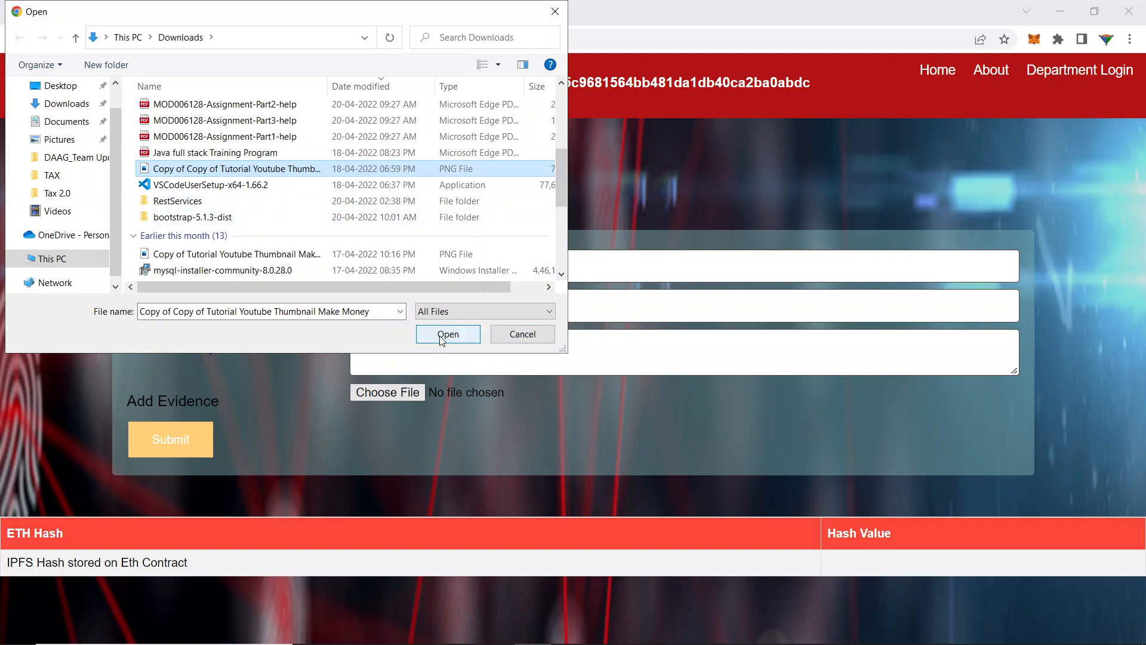
pyautogui.moveTo(459, 347)
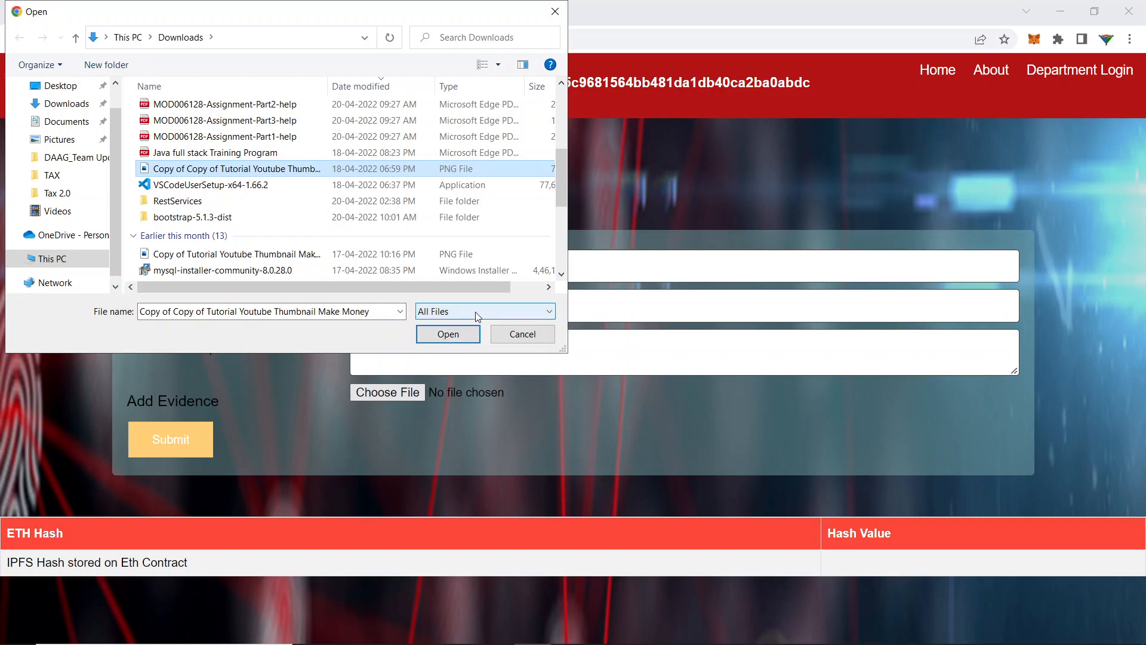
pyautogui.moveTo(472, 322)
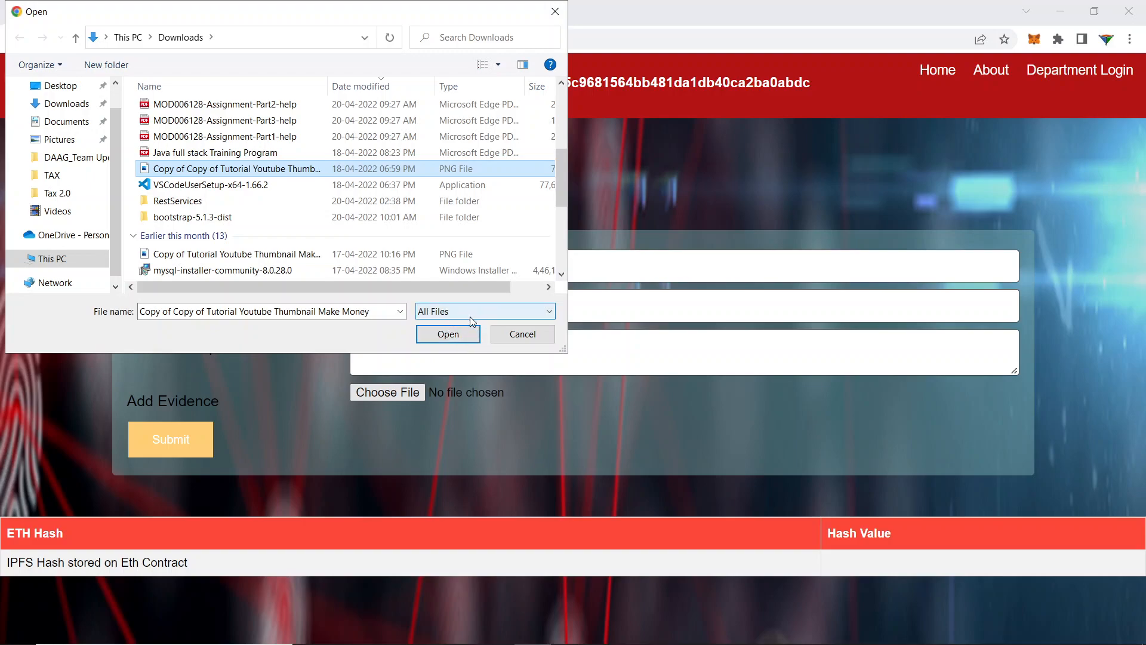
pyautogui.moveTo(456, 347)
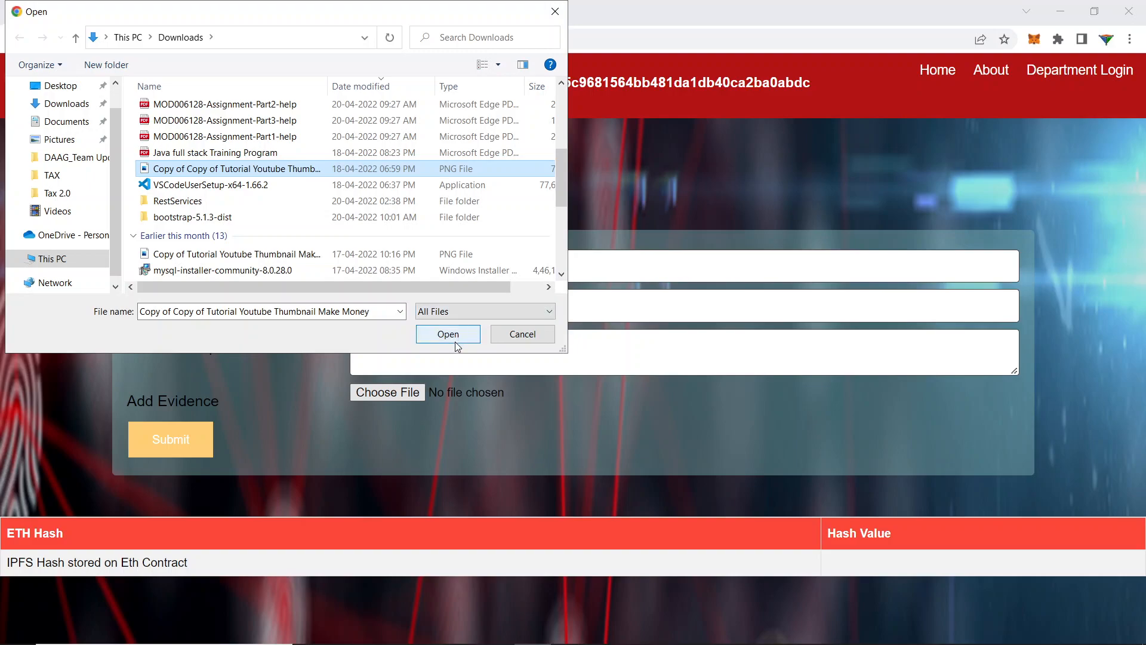
pyautogui.click(447, 334)
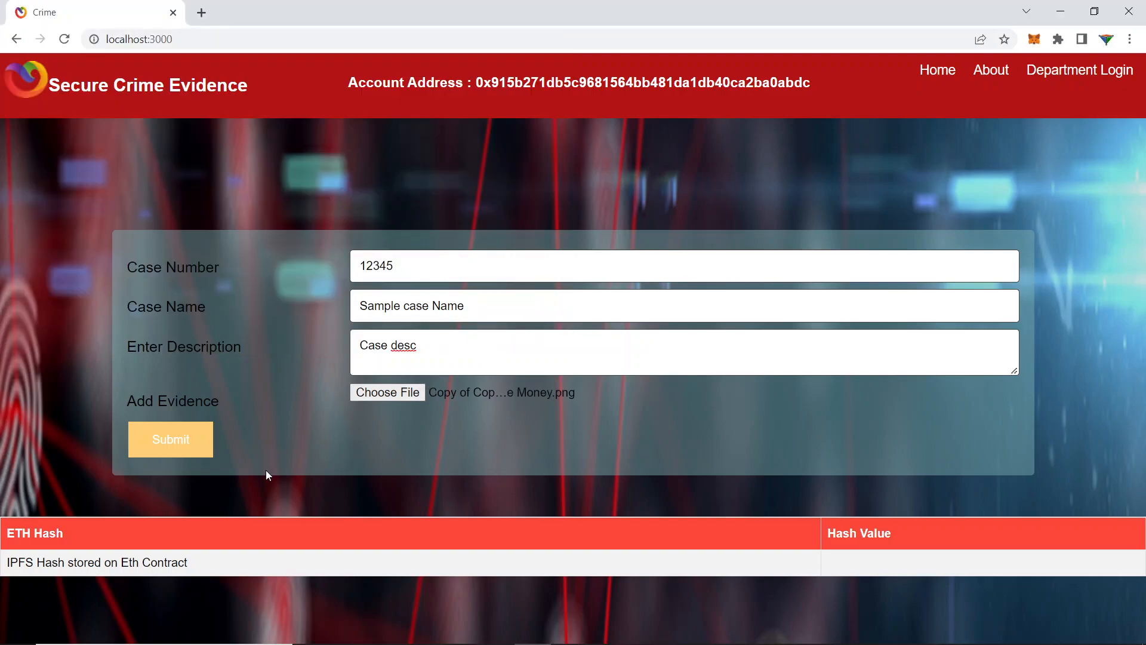
pyautogui.moveTo(240, 444)
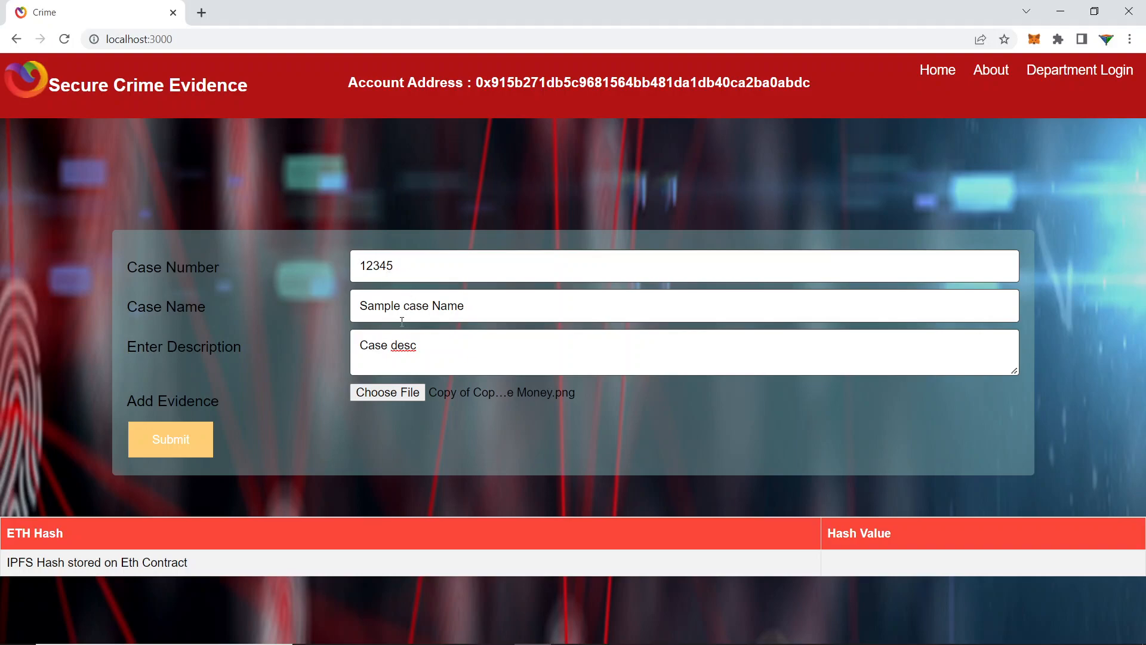
# Step: Submit case 12345 and confirm the 0.00497288 ETH MetaMask transaction
pyautogui.click(170, 439)
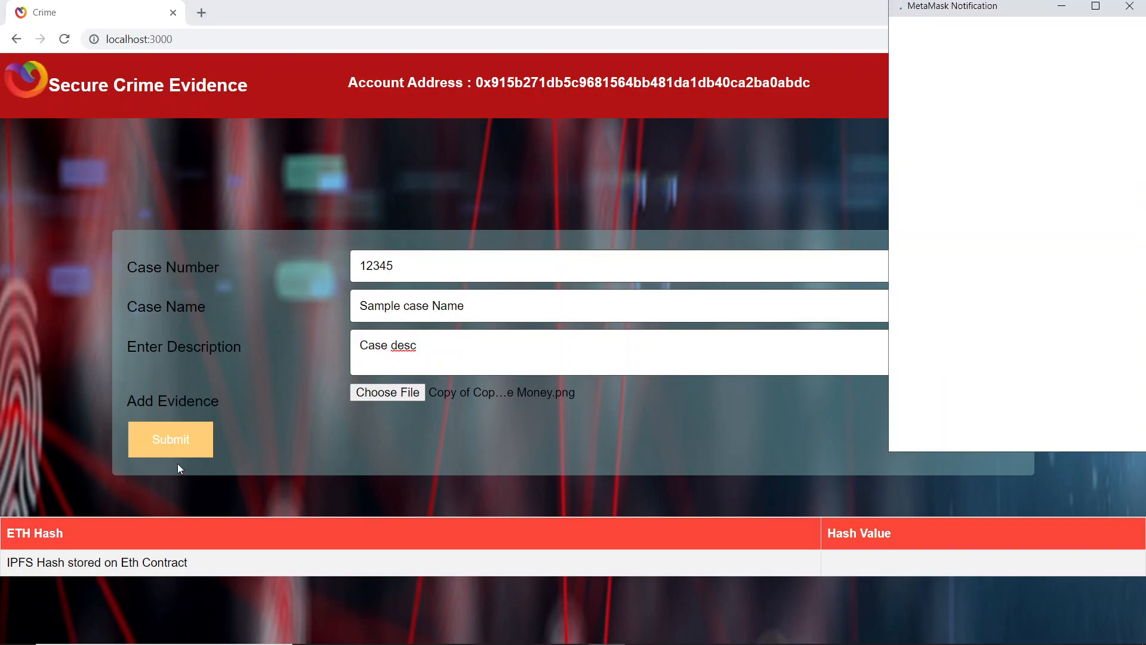
pyautogui.click(169, 439)
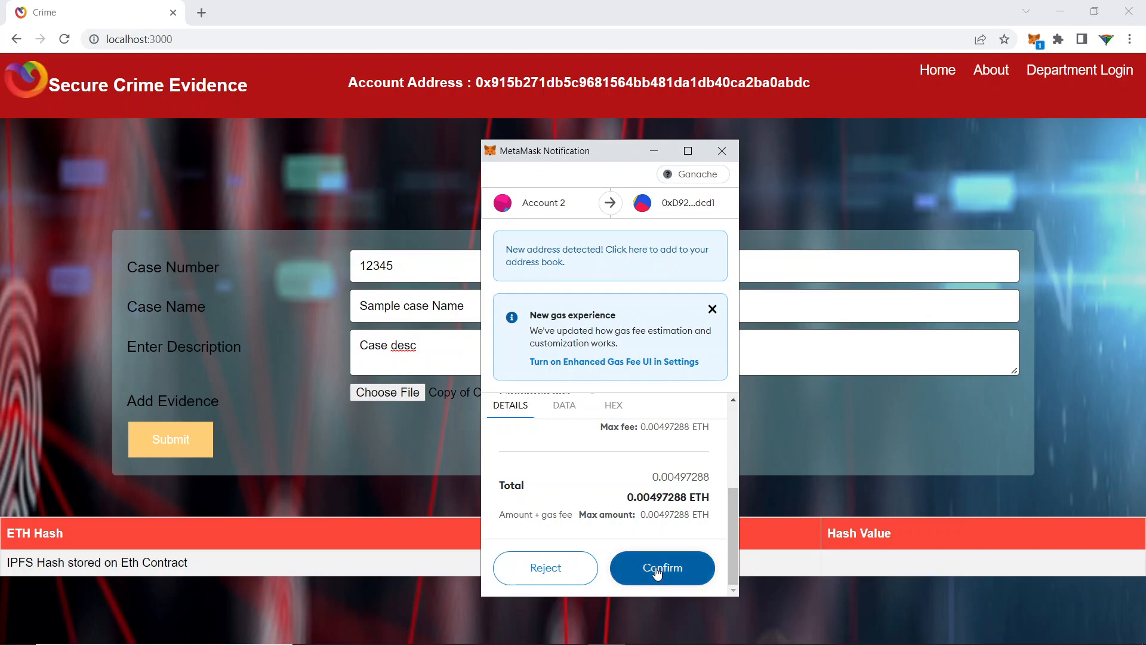
pyautogui.click(661, 568)
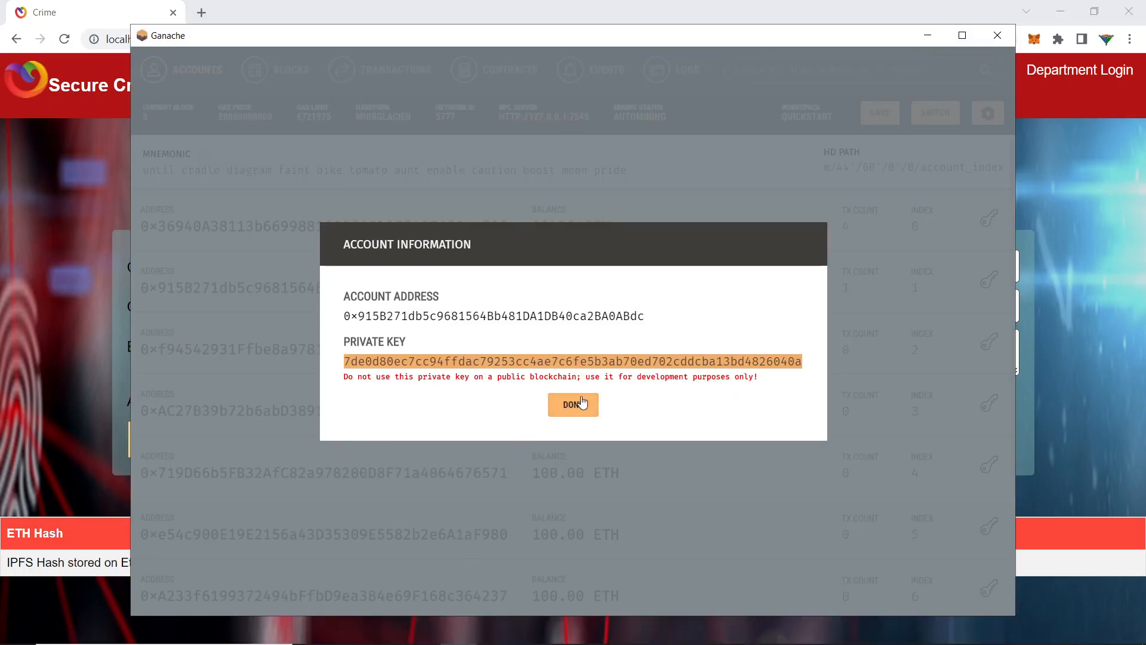
# Step: Dismiss the account dialog and show the latest block's SimpleStorage set transaction details
pyautogui.click(573, 404)
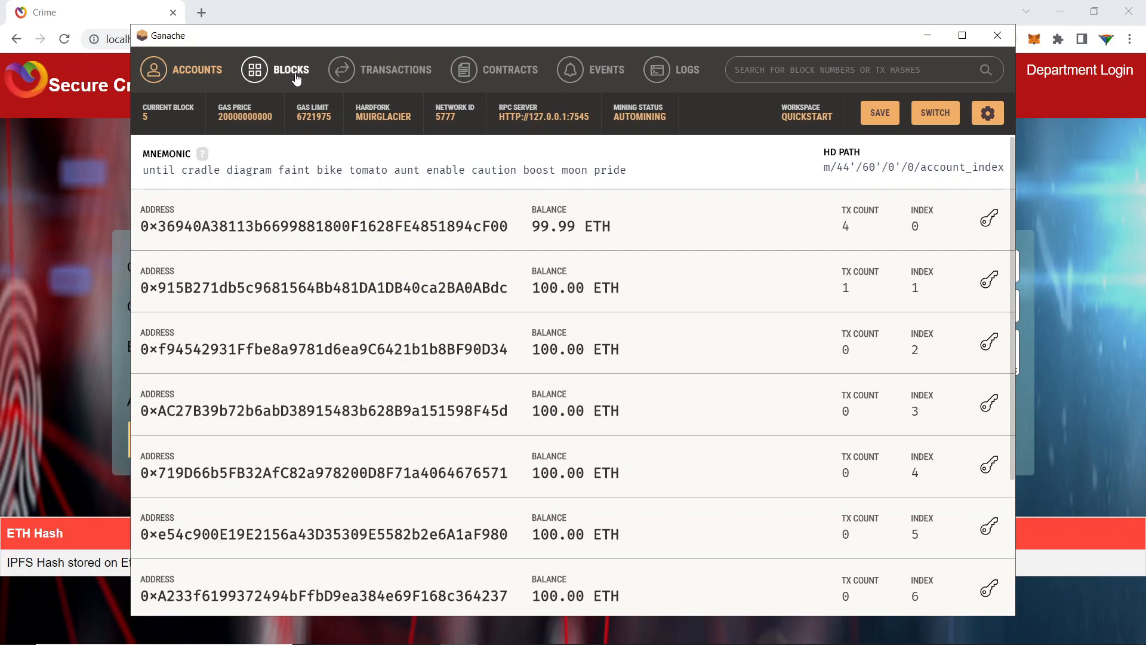
pyautogui.click(290, 70)
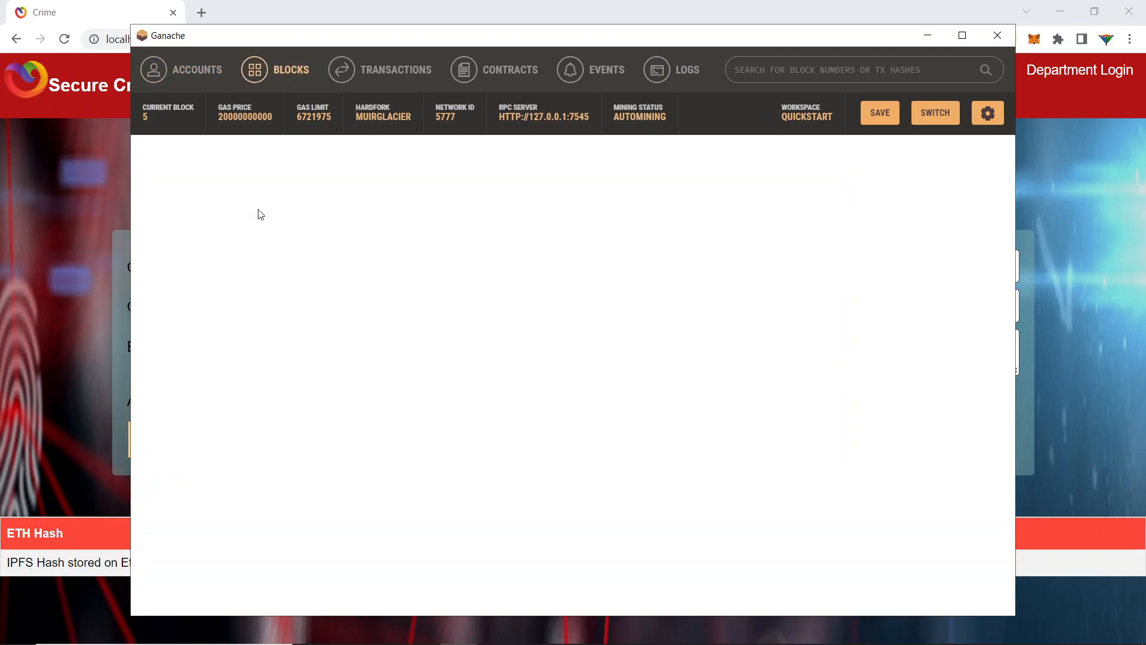
pyautogui.click(290, 69)
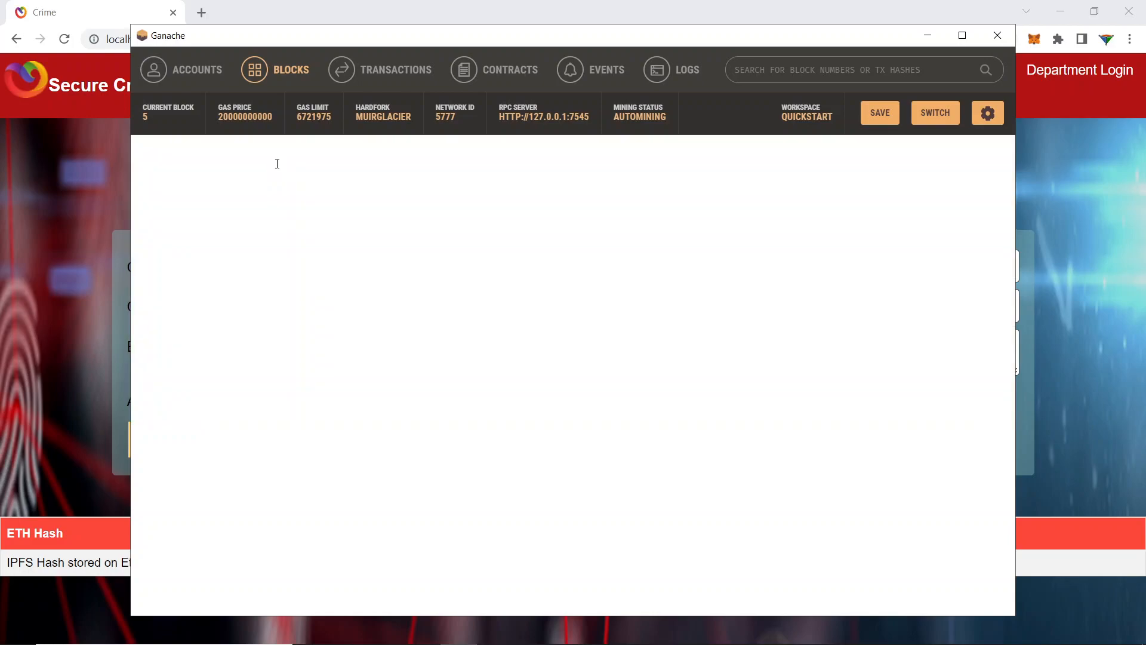
pyautogui.click(396, 69)
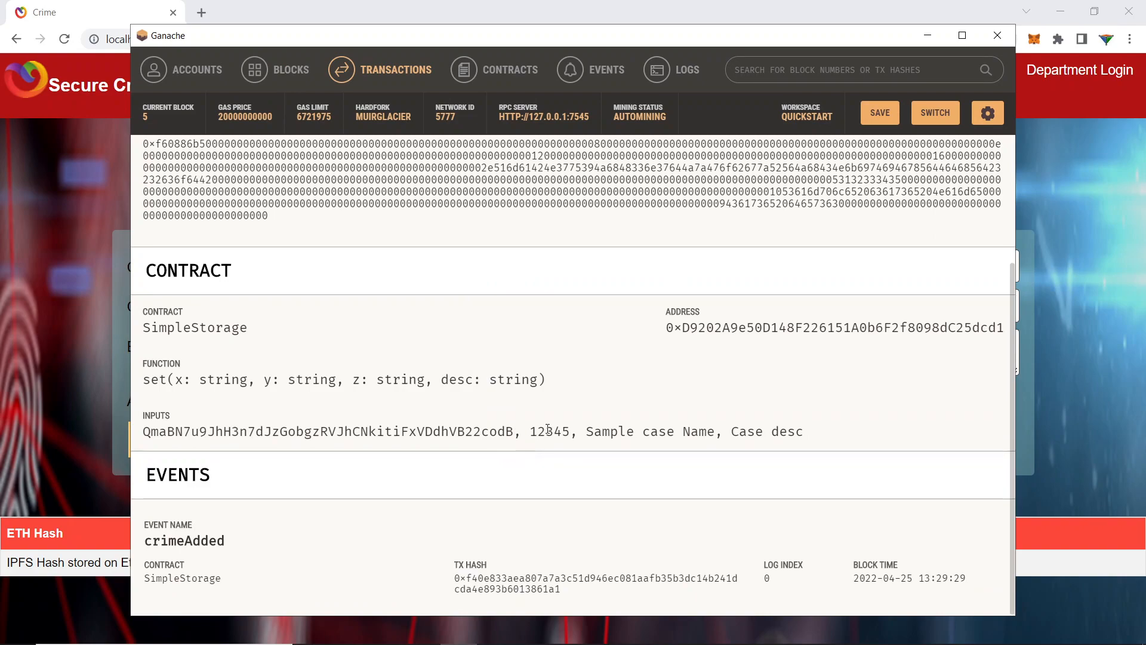
# Step: Select and copy the stored IPFS hash from the transaction inputs
pyautogui.doubleClick(654, 433)
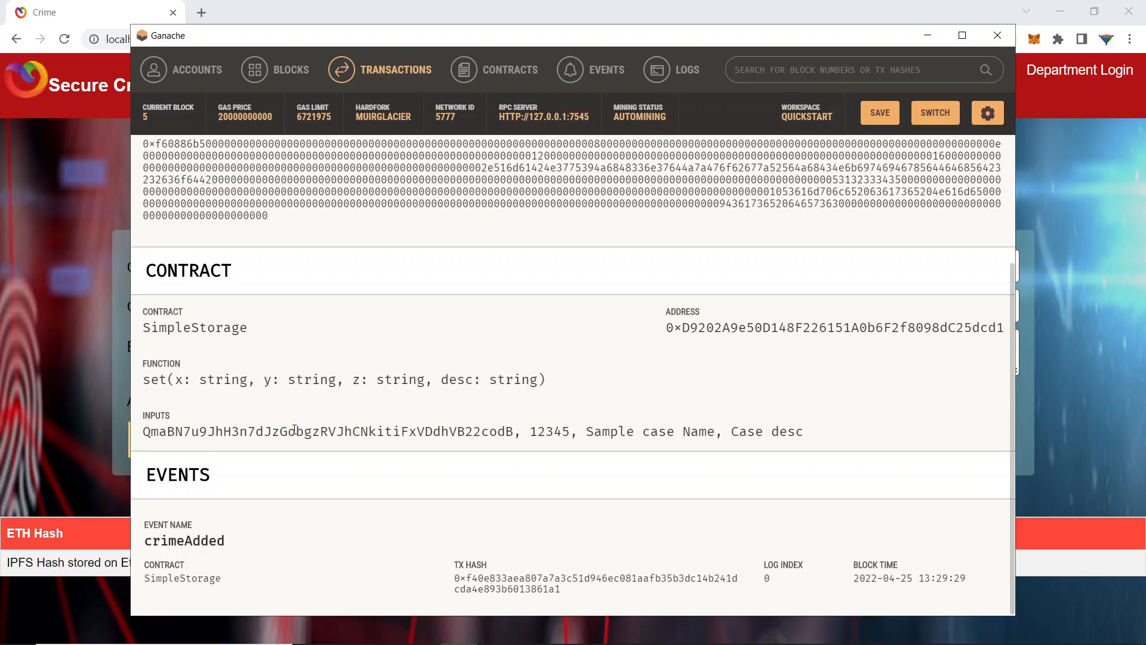
pyautogui.moveTo(322, 431)
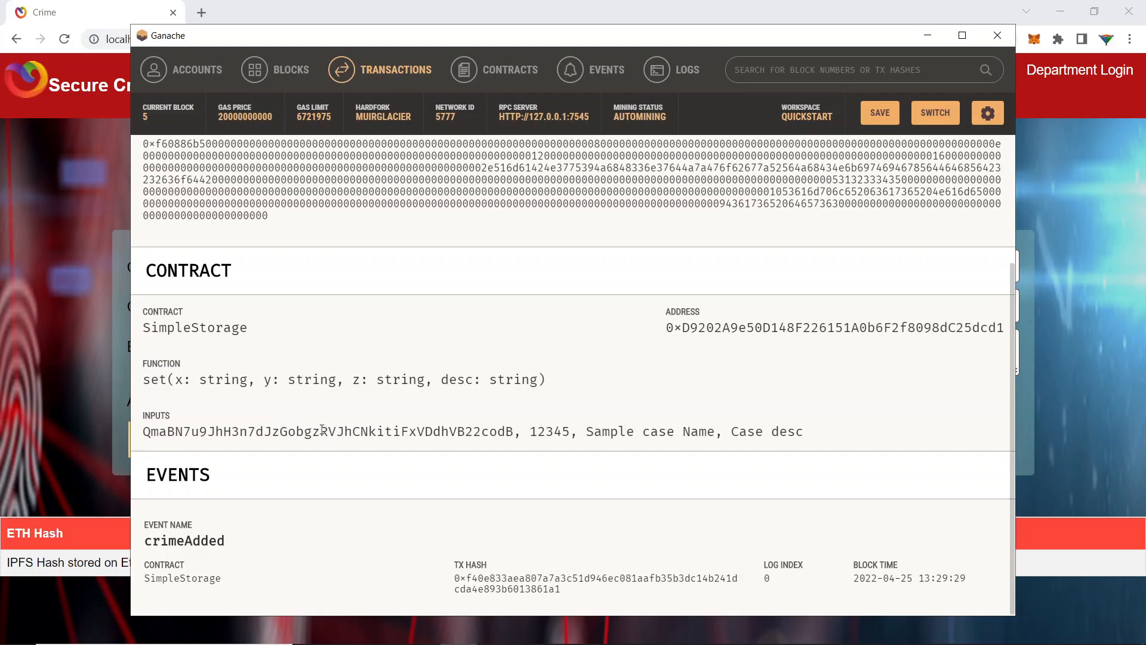
pyautogui.moveTo(332, 431)
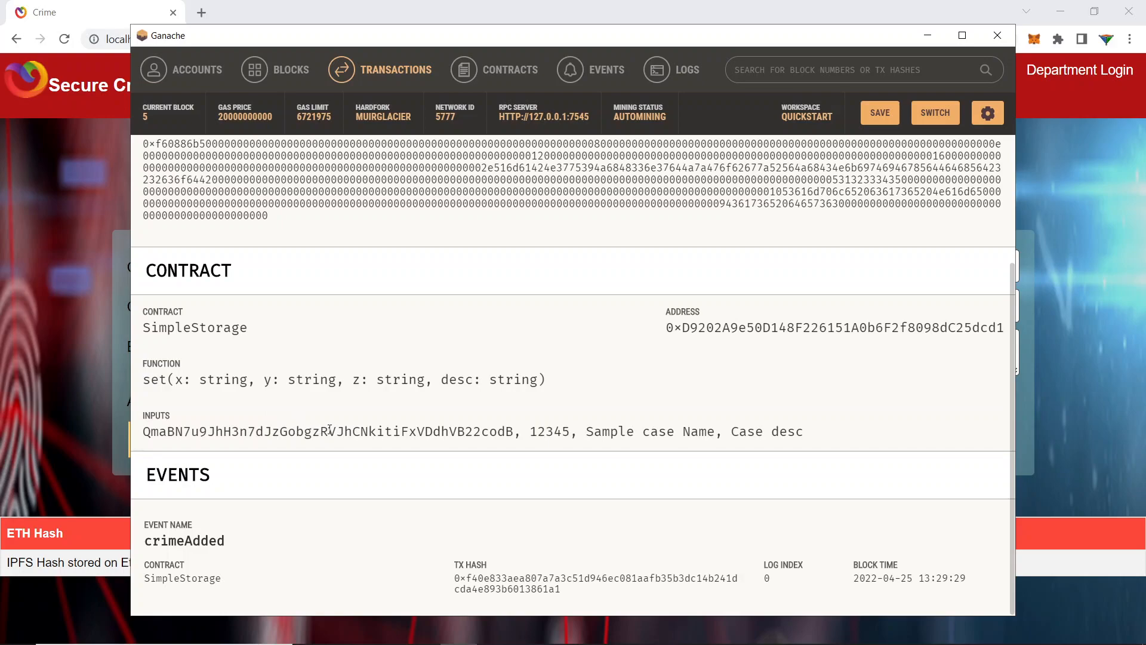
pyautogui.doubleClick(327, 431)
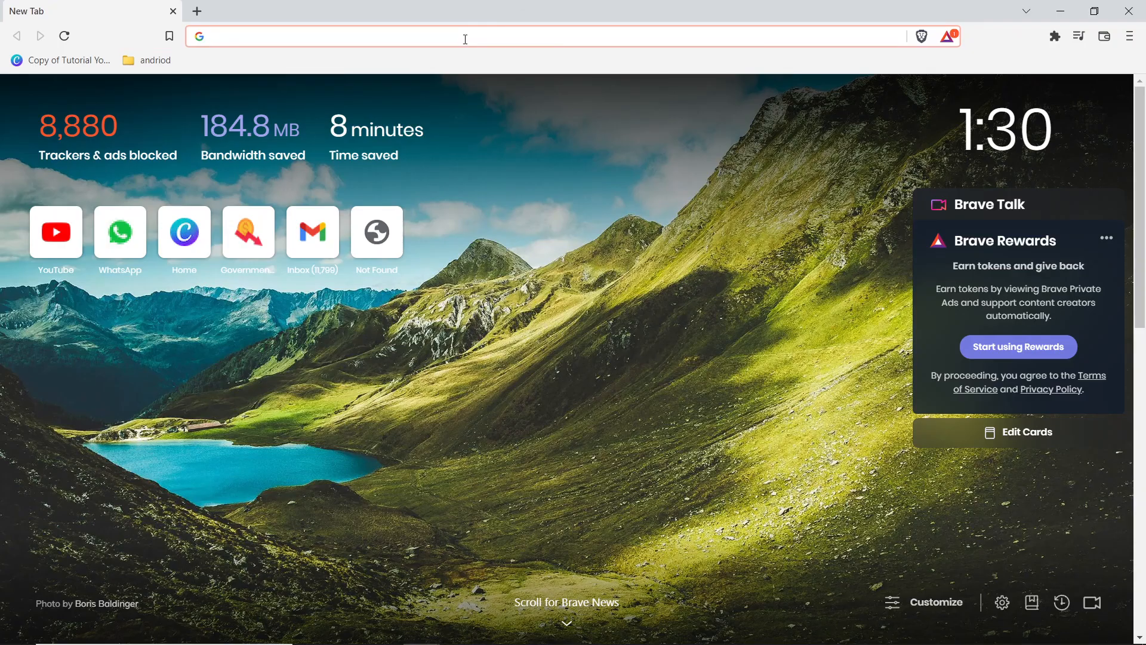
pyautogui.write('ipl')
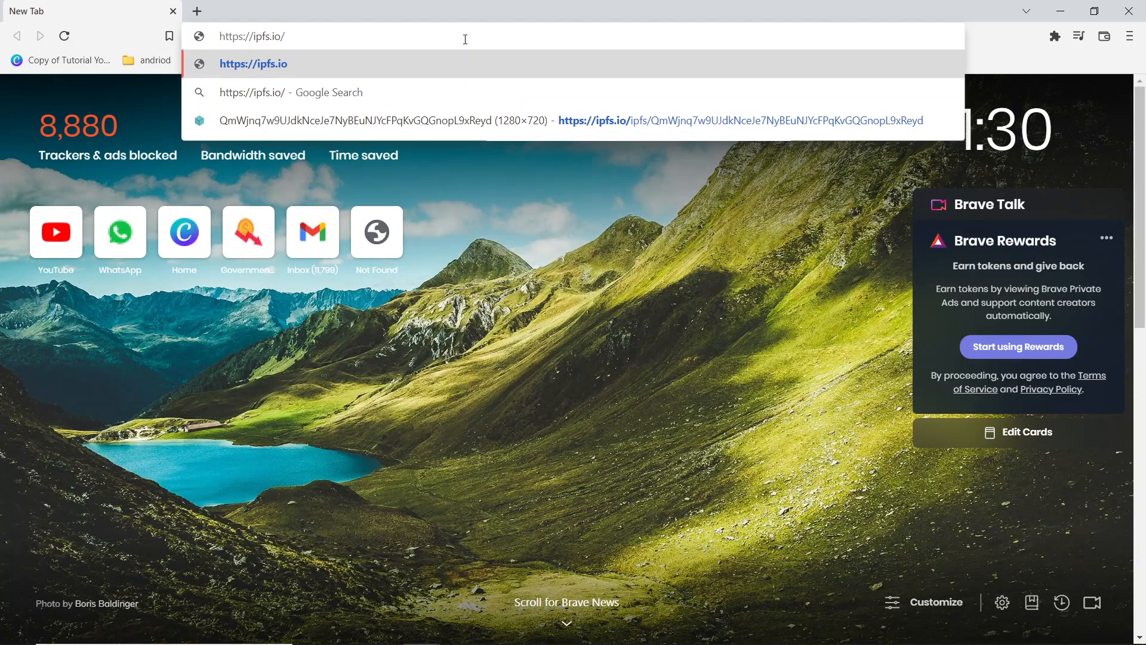
pyautogui.write('ipfs')
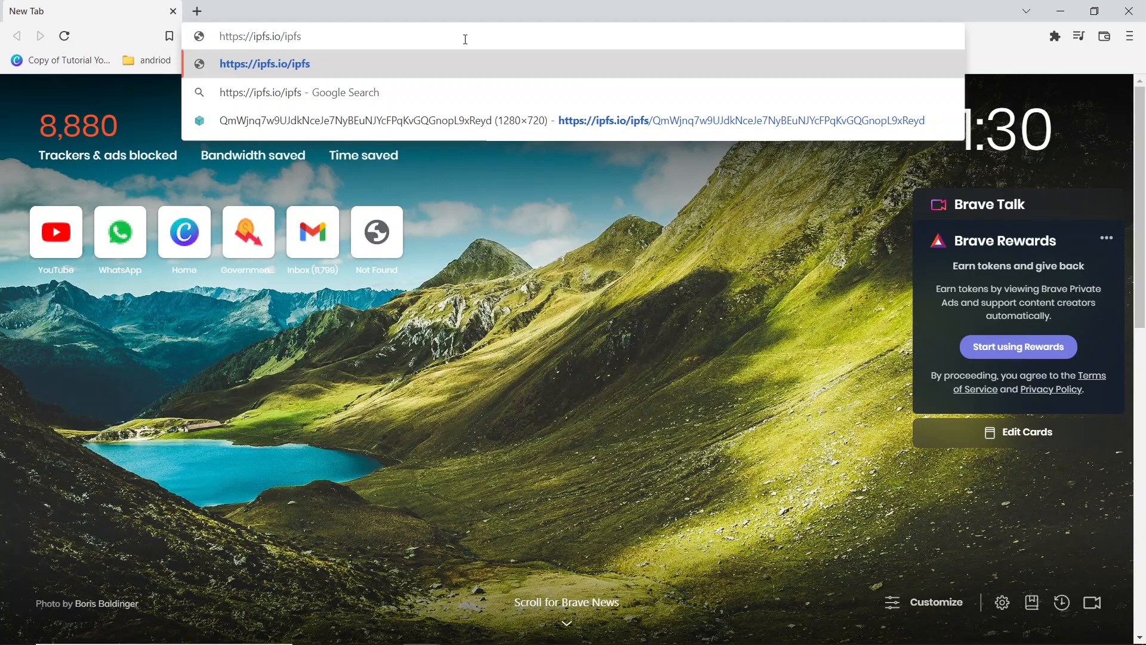
pyautogui.write('/')
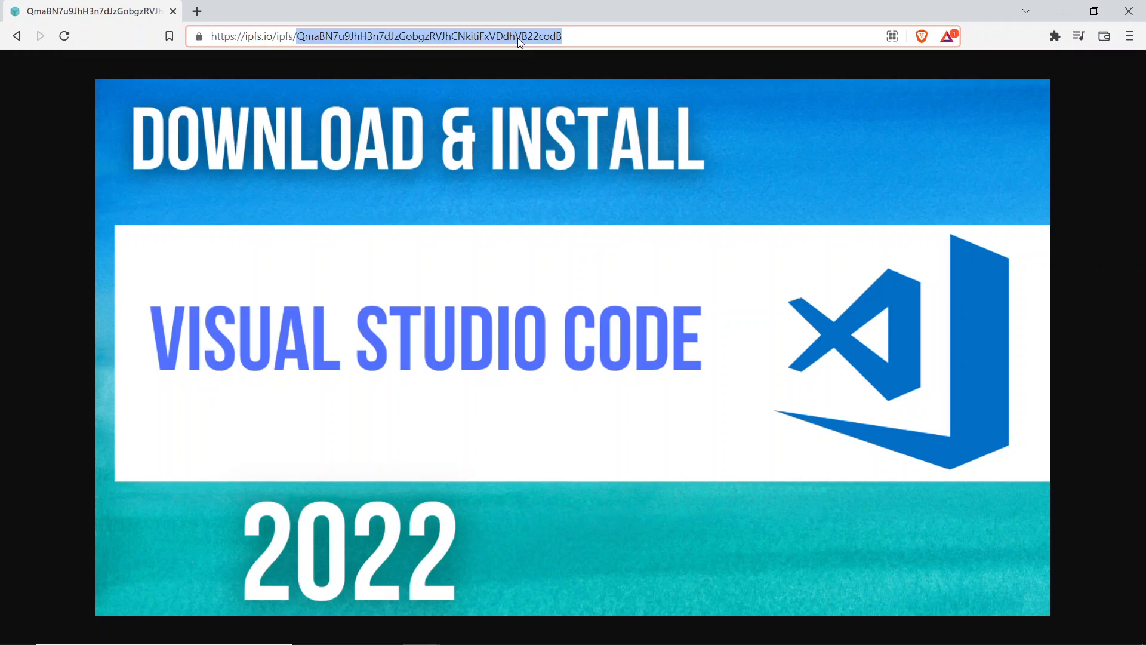
pyautogui.moveTo(553, 289)
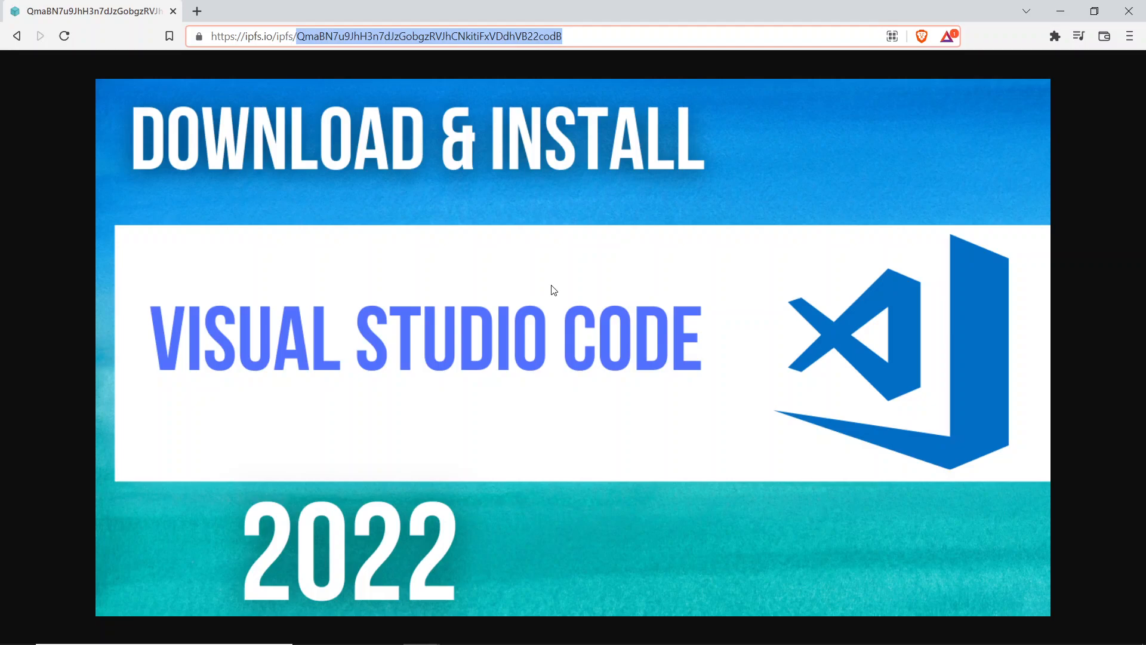